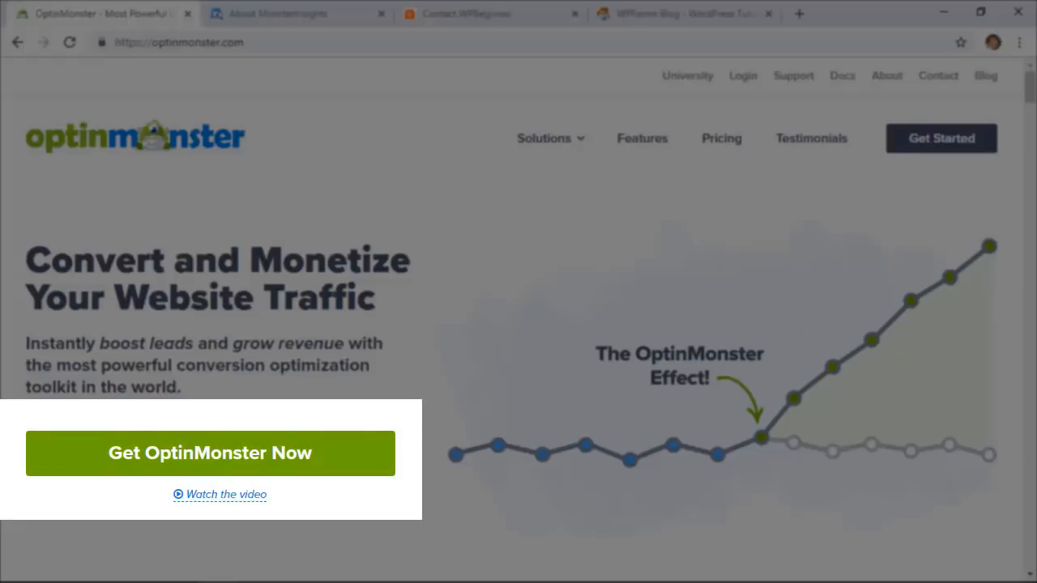
Read the OptinMonster home page down through the OptinMonster Story to the Get OptinMonster Now button.
{"action": "scroll", "scroll_direction": "down", "scroll_amount": 3}
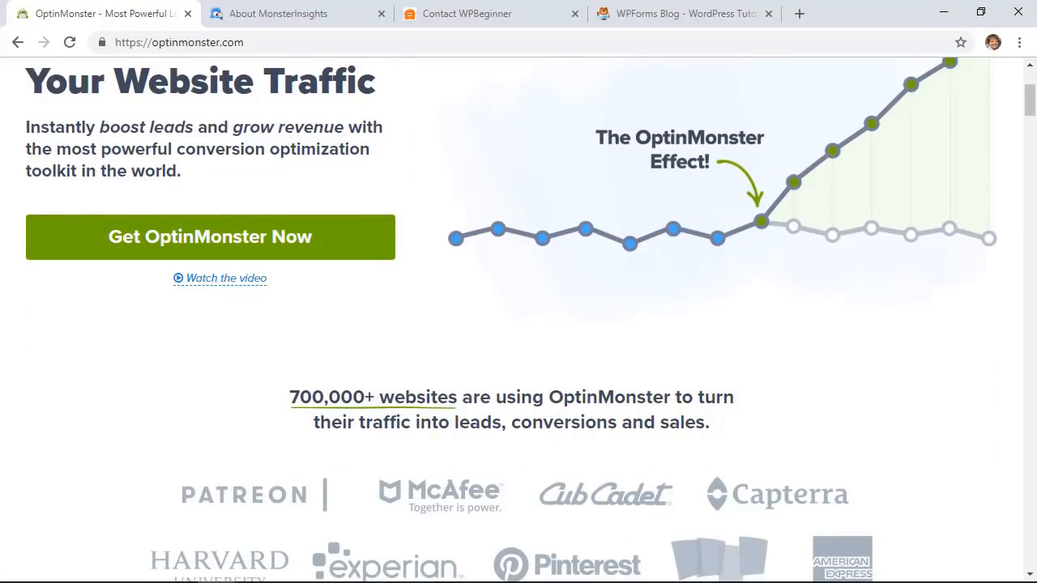
{"action": "scroll", "scroll_direction": "down", "scroll_amount": 3}
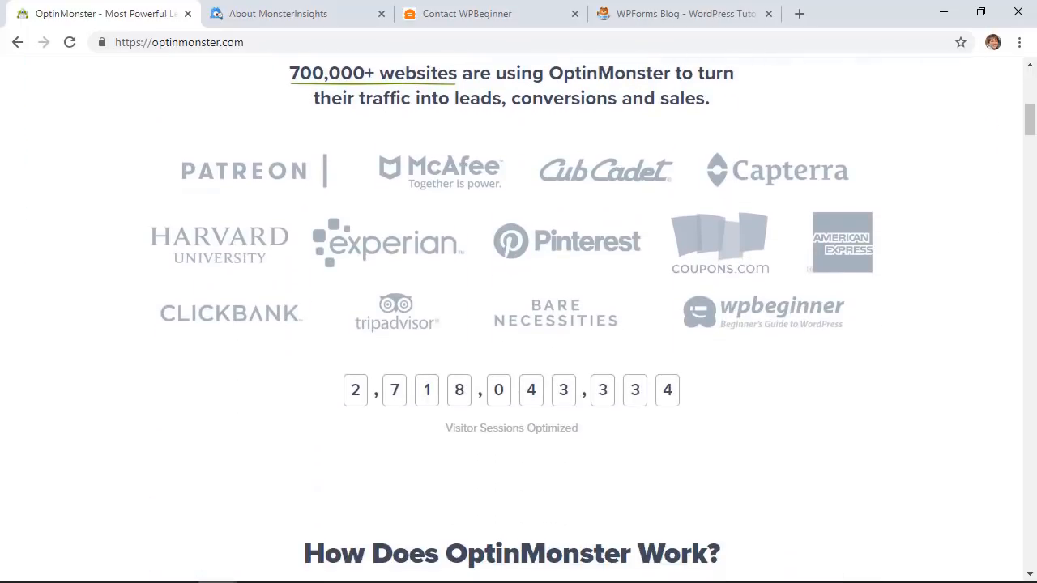
{"action": "scroll", "scroll_direction": "down", "scroll_amount": 3}
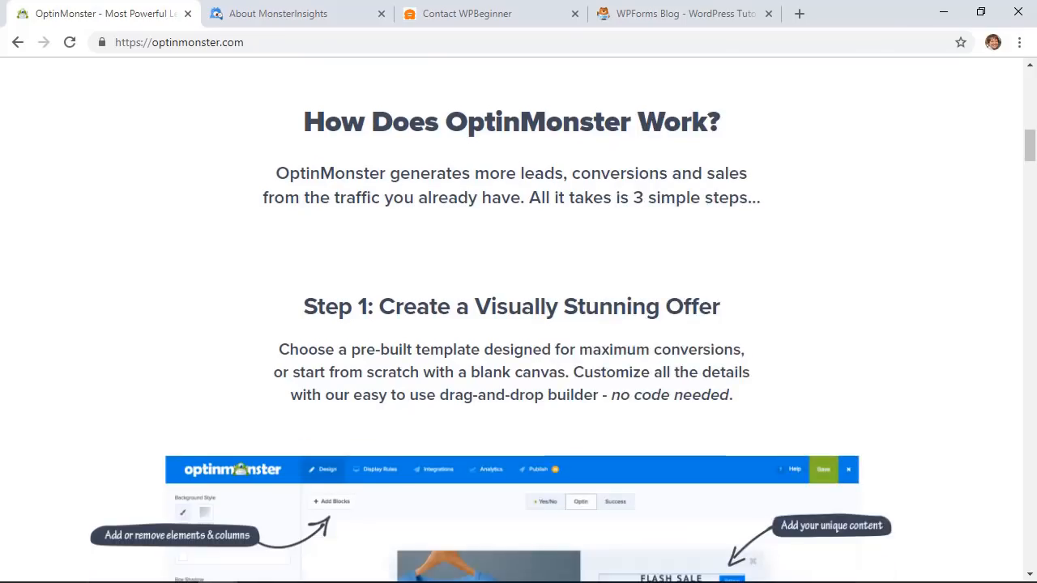
{"action": "scroll", "scroll_direction": "down", "scroll_amount": 3}
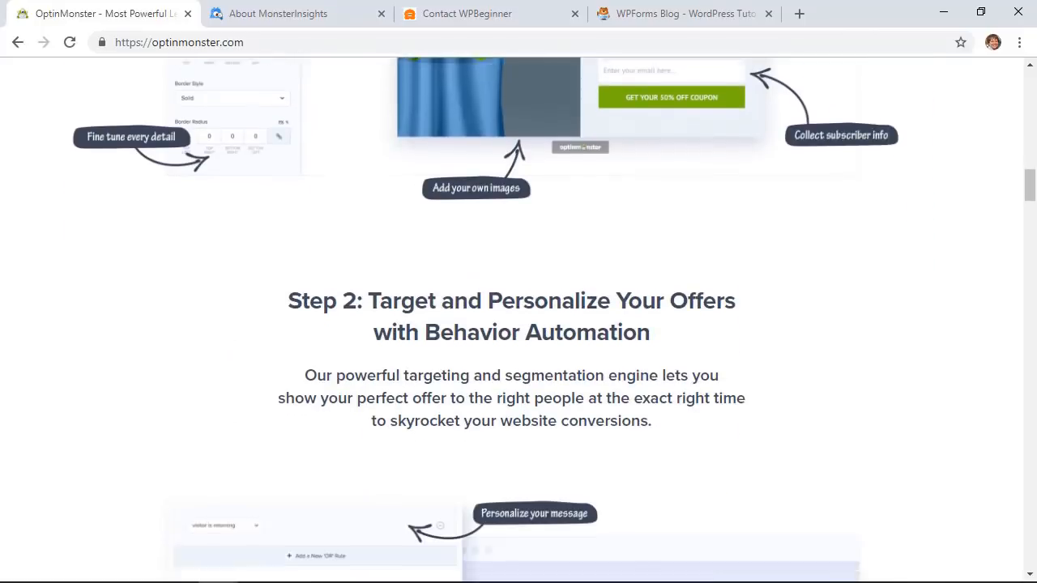
{"action": "scroll", "scroll_direction": "down", "scroll_amount": 3}
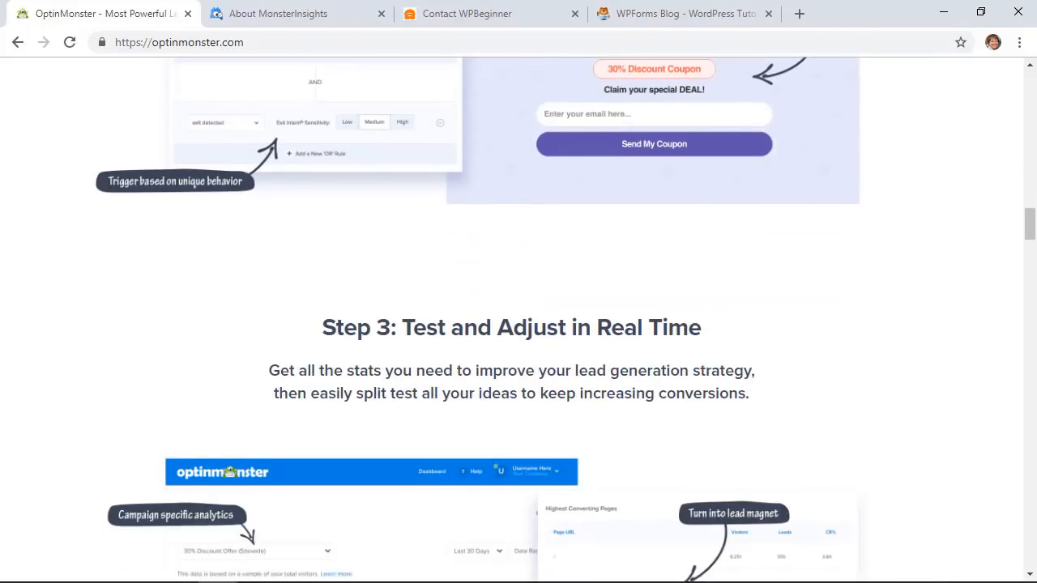
{"action": "scroll", "scroll_direction": "up", "scroll_amount": 3}
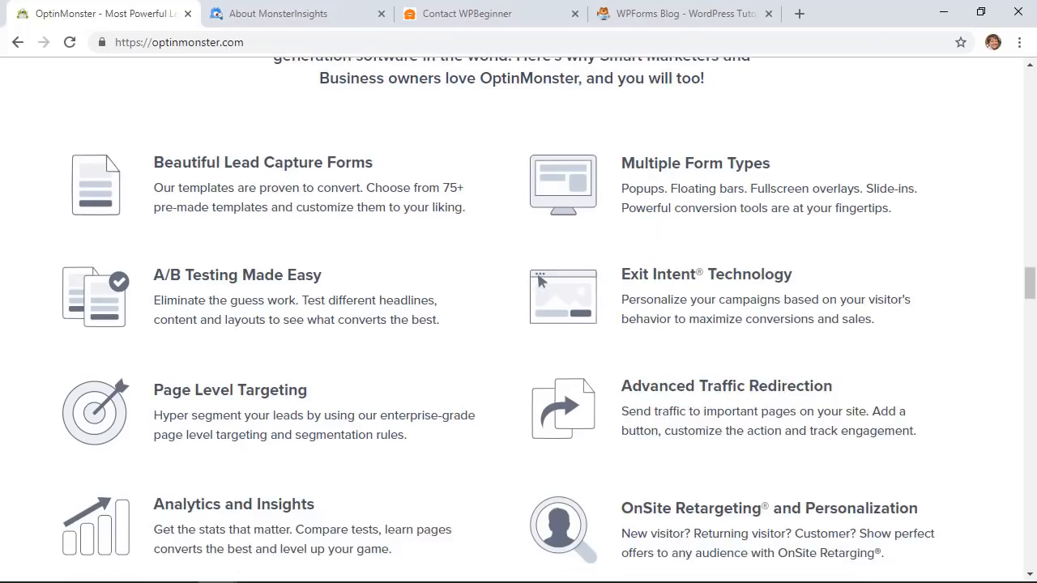
{"action": "scroll", "scroll_direction": "down", "scroll_amount": 3}
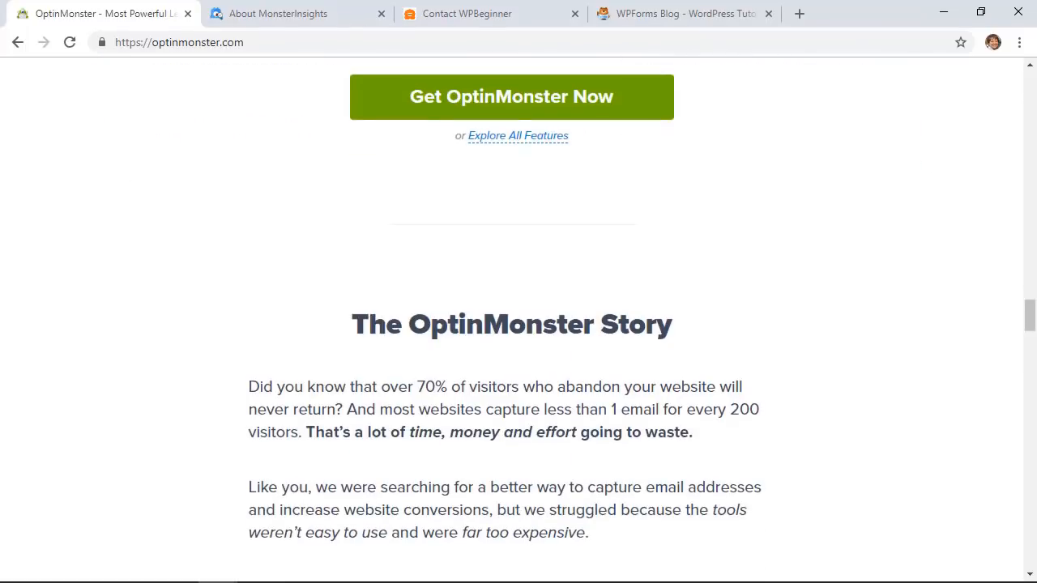
{"action": "scroll", "scroll_direction": "down", "scroll_amount": 3}
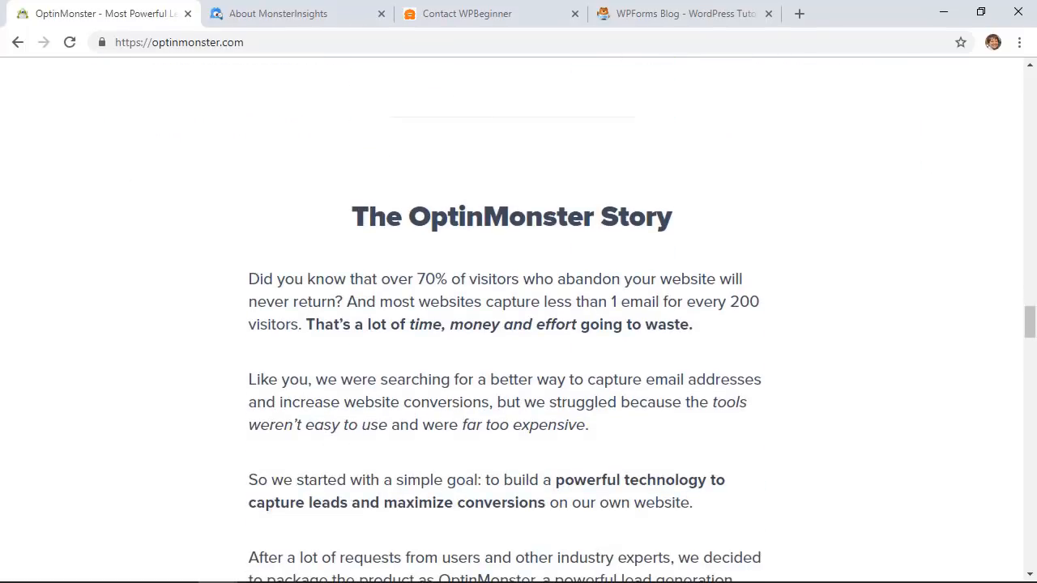
{"action": "scroll", "scroll_direction": "down", "scroll_amount": 3}
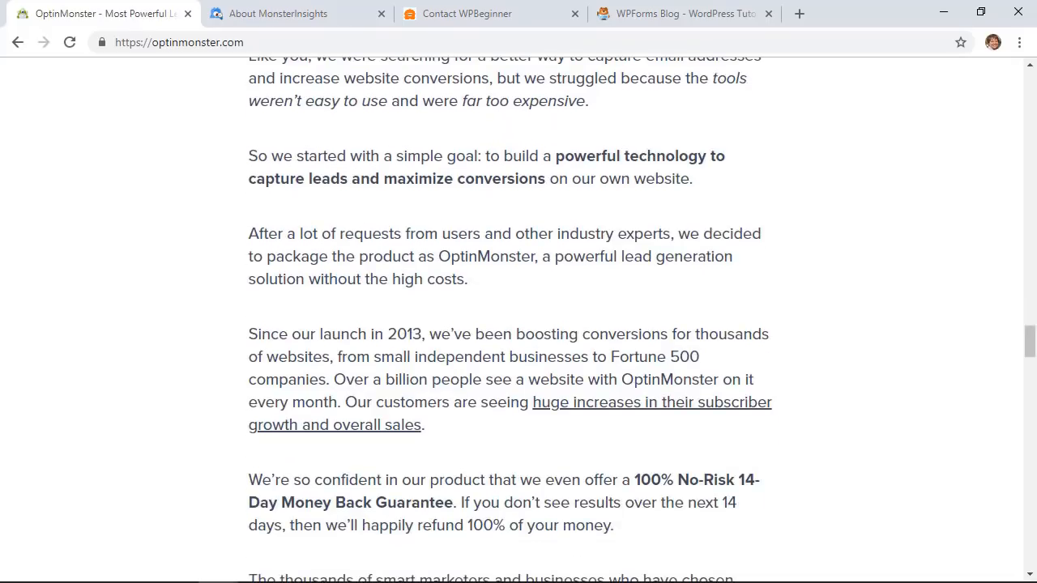
{"action": "scroll", "scroll_direction": "down", "scroll_amount": 3}
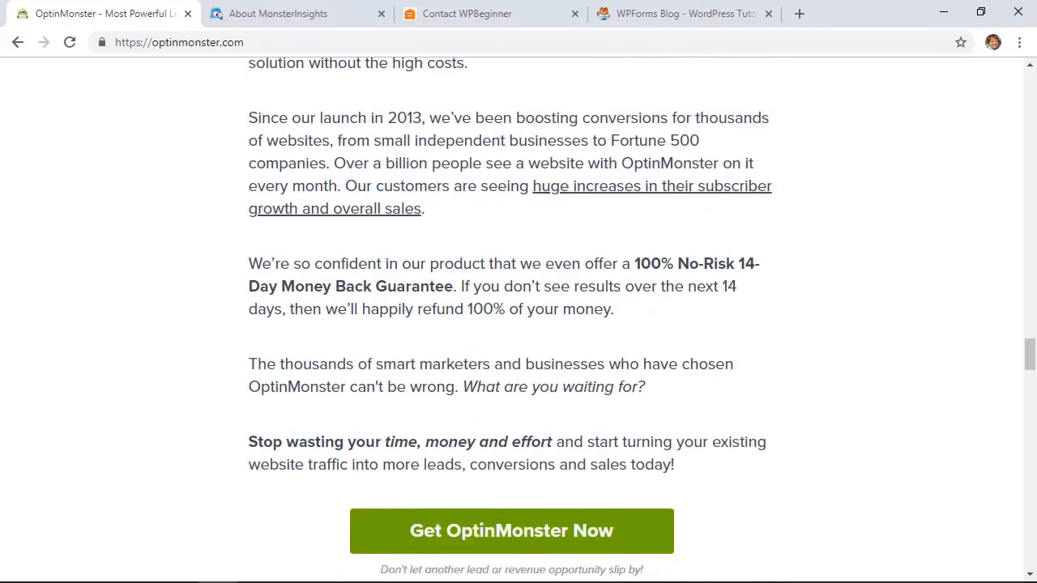
{"action": "left_click", "coordinate": [278, 14]}
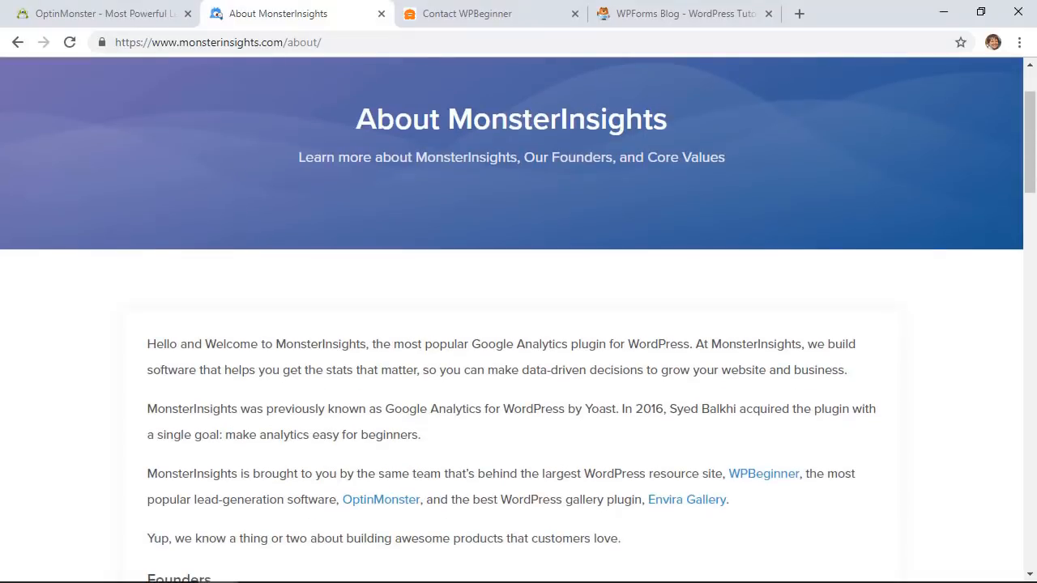
Read the About MonsterInsights page through founders and core values down to the footer links.
{"action": "scroll", "scroll_direction": "down", "scroll_amount": 3}
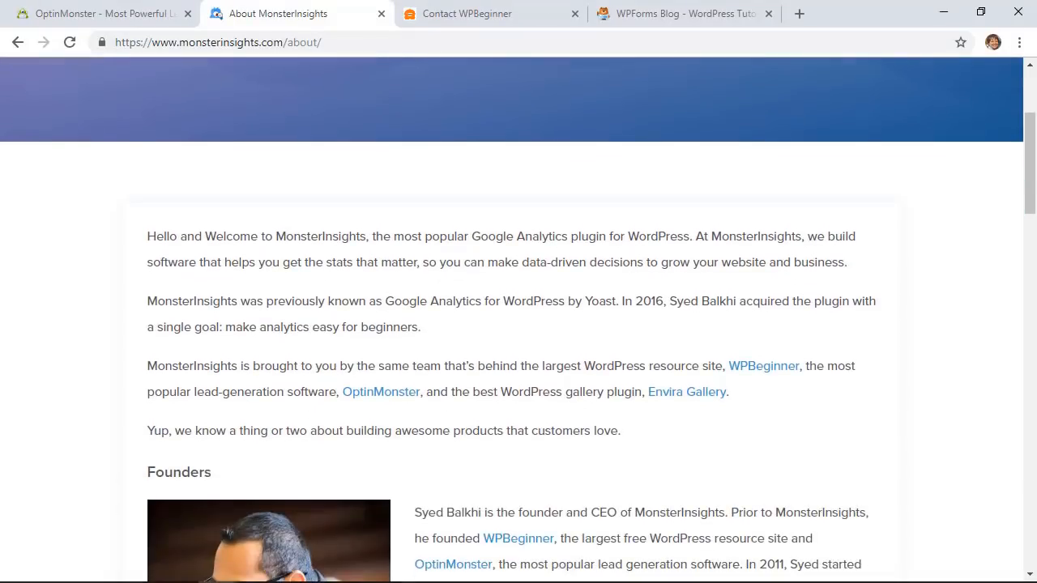
{"action": "scroll", "scroll_direction": "down", "scroll_amount": 3}
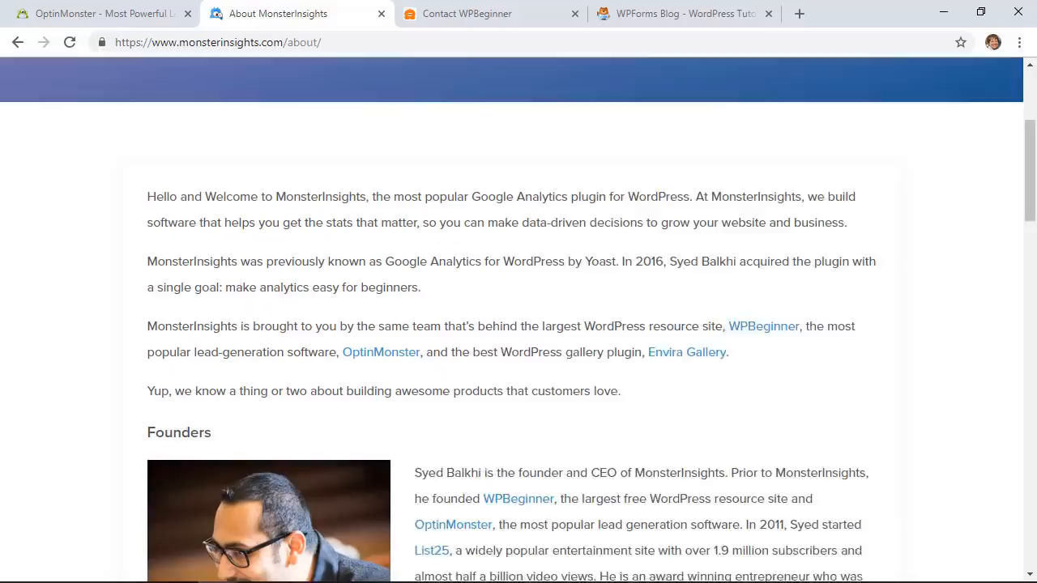
{"action": "scroll", "scroll_direction": "down", "scroll_amount": 3}
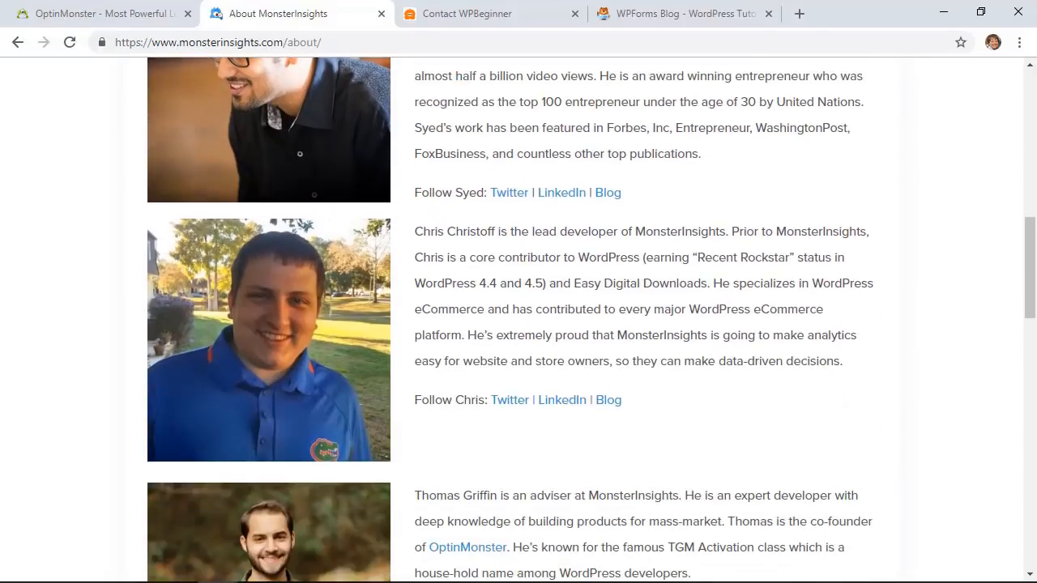
{"action": "scroll", "scroll_direction": "down", "scroll_amount": 3}
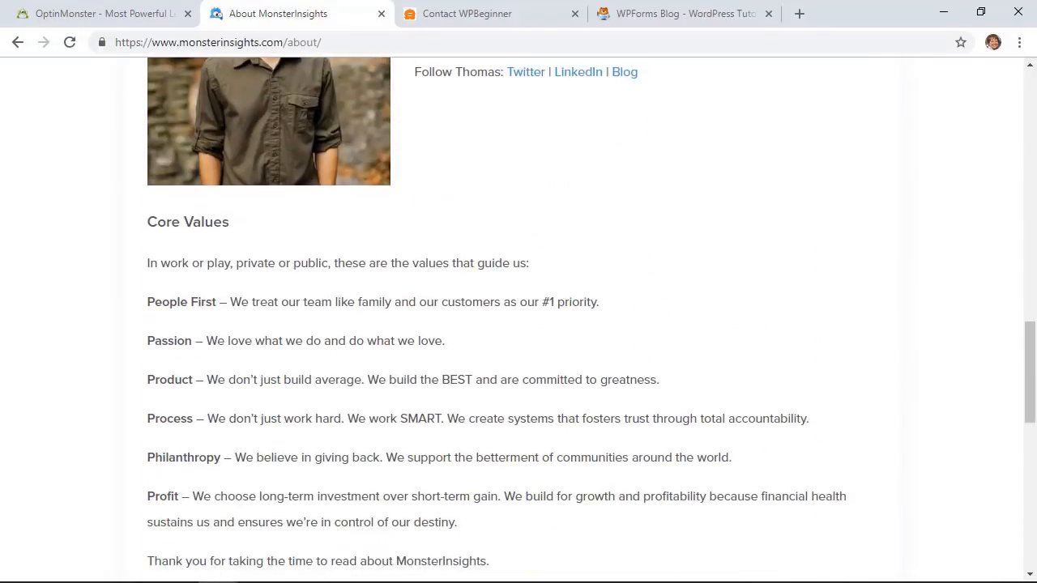
{"action": "scroll", "scroll_direction": "down", "scroll_amount": 3}
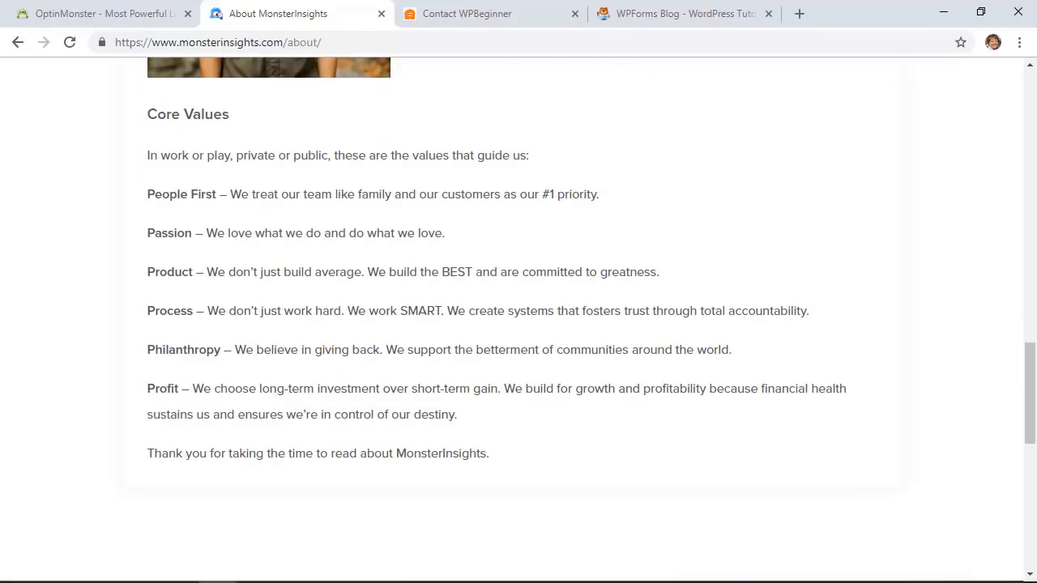
{"action": "scroll", "scroll_direction": "down", "scroll_amount": 3}
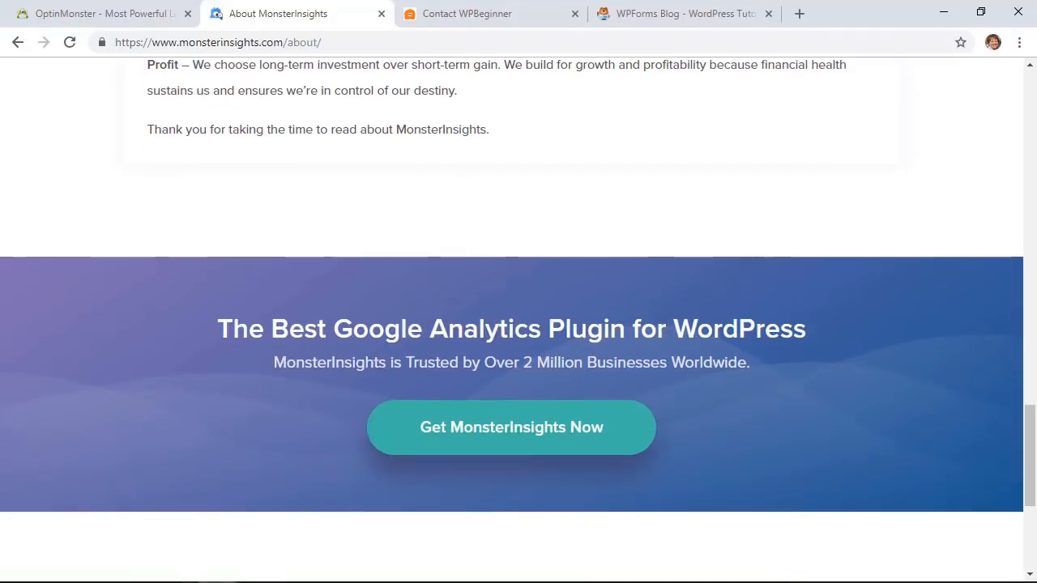
{"action": "scroll", "scroll_direction": "down", "scroll_amount": 3}
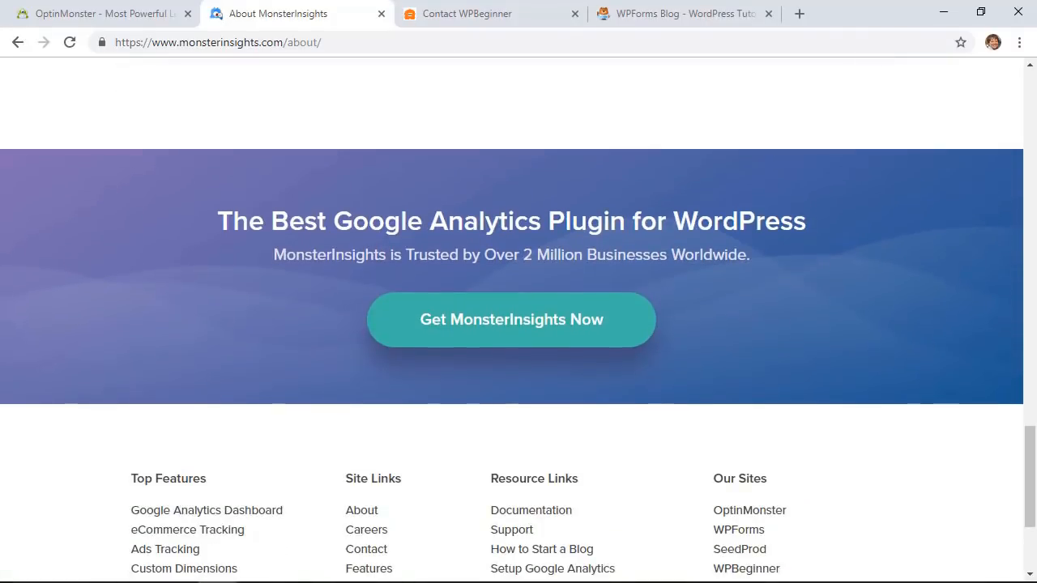
{"action": "left_click", "coordinate": [467, 14]}
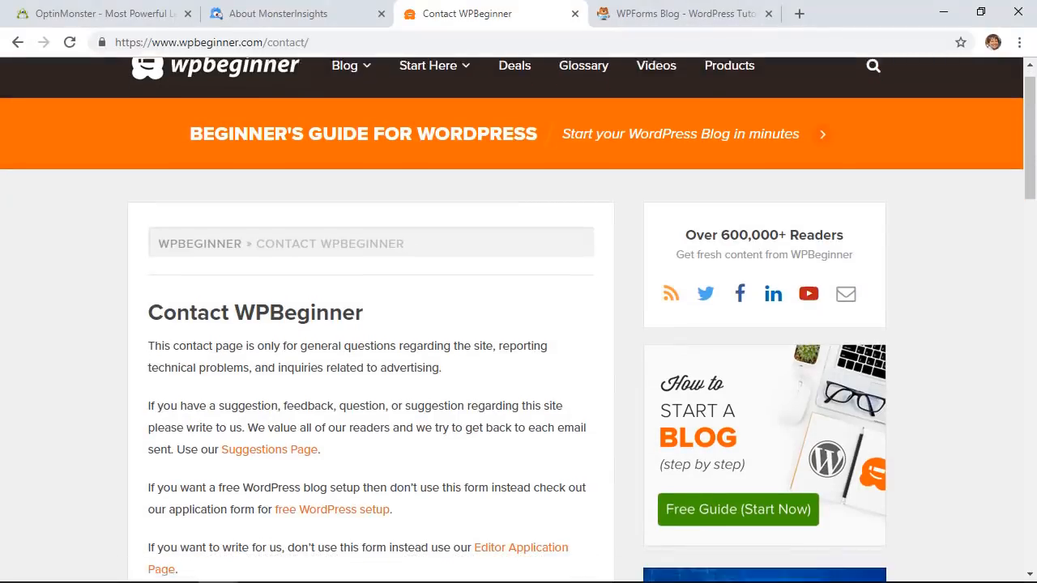
Scroll the Contact WPBeginner page down to the Name, E-mail and Message form and Submit button.
{"action": "scroll", "scroll_direction": "down", "scroll_amount": 3}
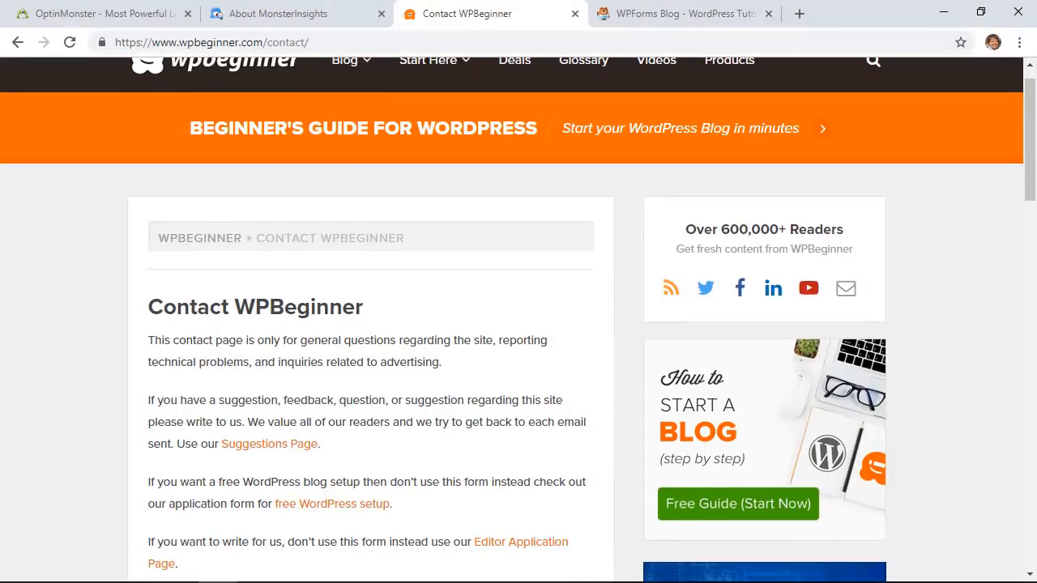
{"action": "scroll", "scroll_direction": "down", "scroll_amount": 3}
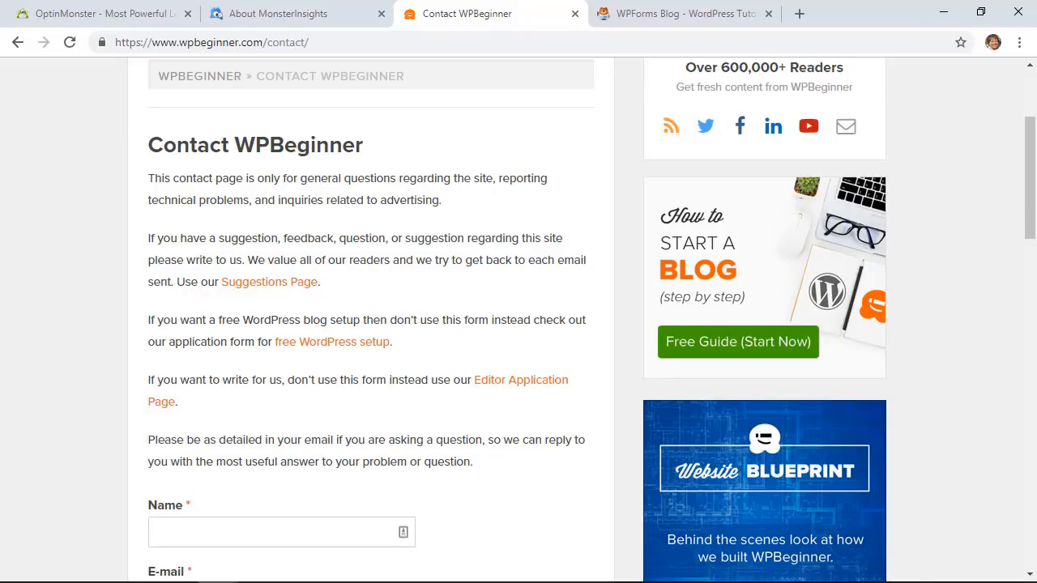
{"action": "scroll", "scroll_direction": "down", "scroll_amount": 3}
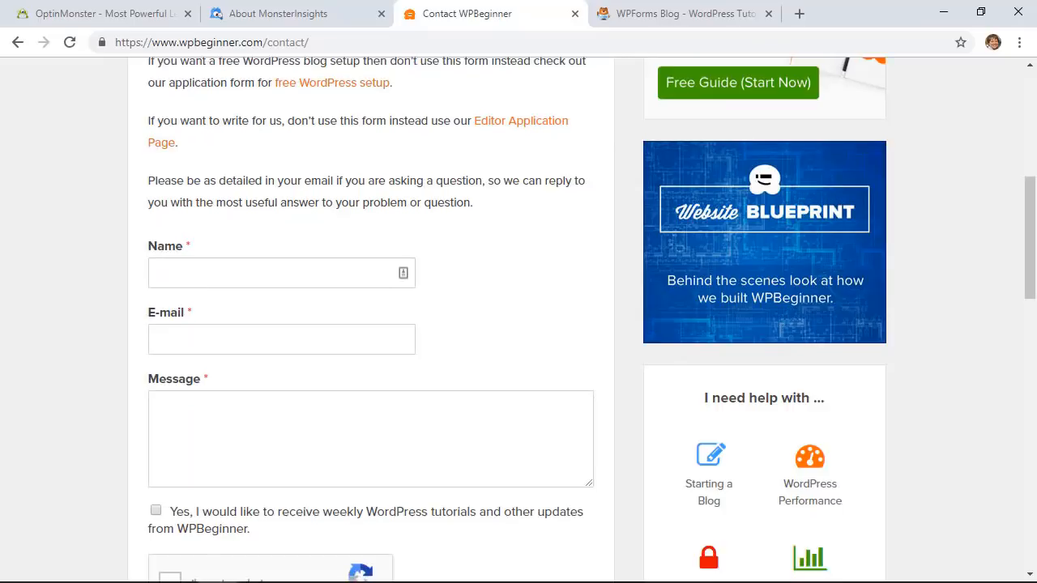
{"action": "scroll", "scroll_direction": "down", "scroll_amount": 3}
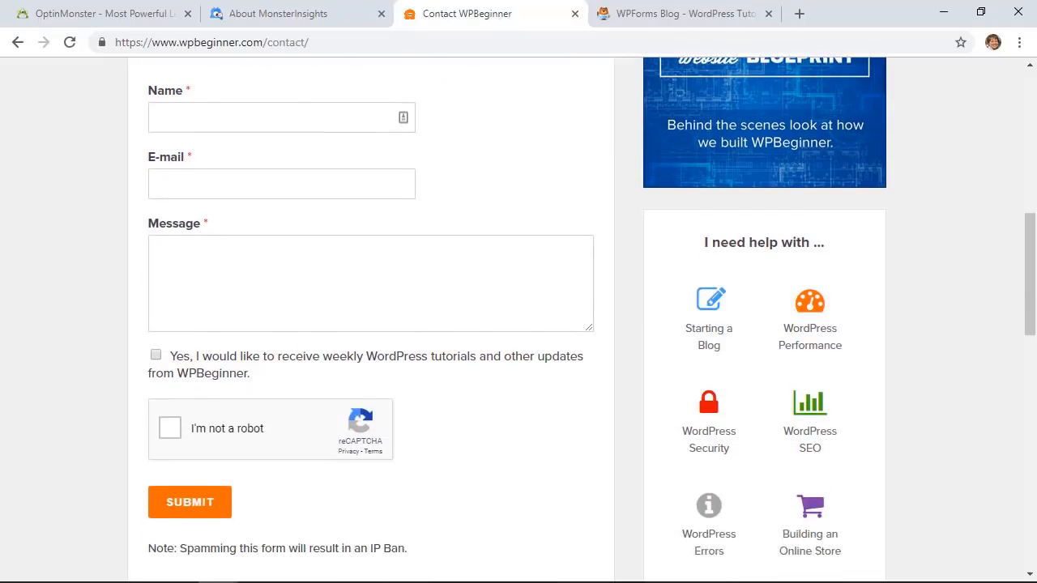
{"action": "scroll", "scroll_direction": "up", "scroll_amount": 3}
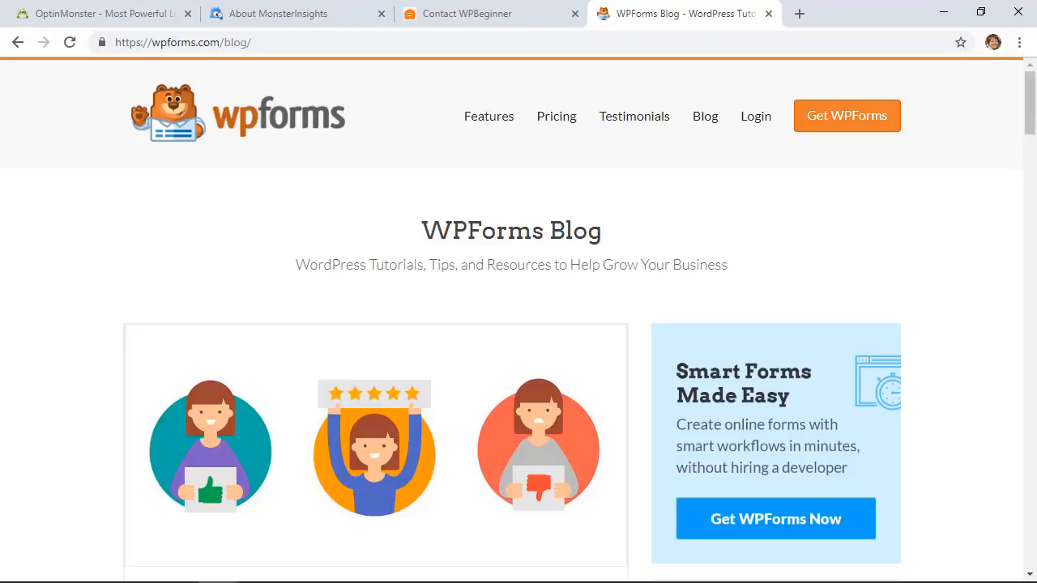
Scroll the WPForms Blog past two posts and open '3 Ways to Connect with Alumni after Graduation'.
{"action": "scroll", "scroll_direction": "down", "scroll_amount": 3}
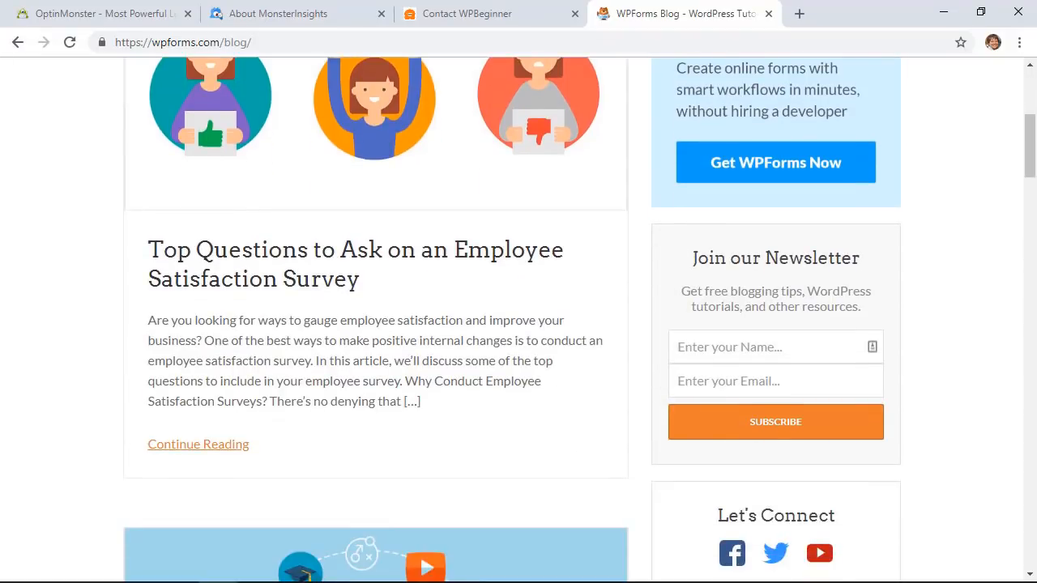
{"action": "scroll", "scroll_direction": "down", "scroll_amount": 3}
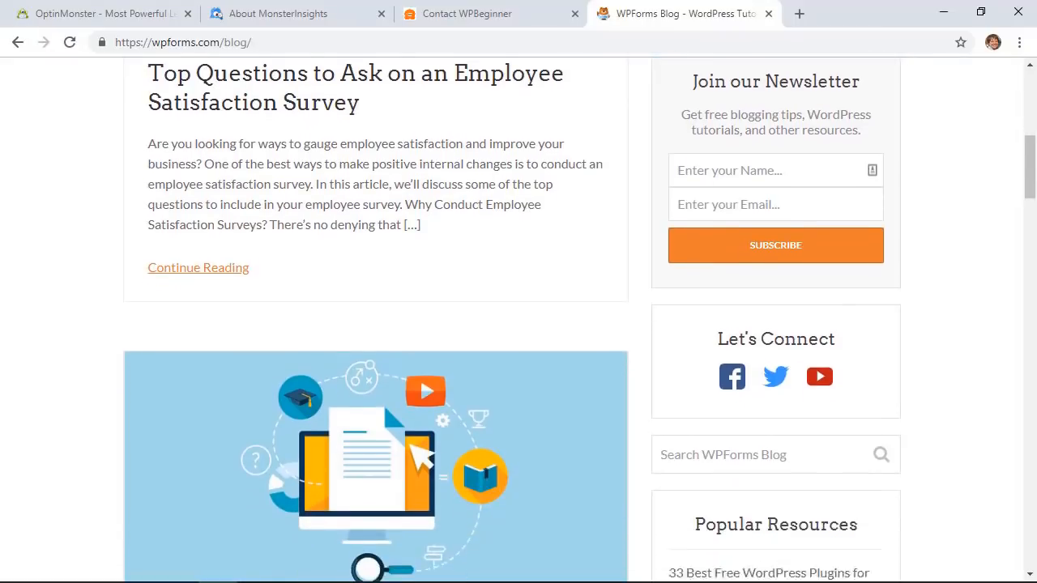
{"action": "scroll", "scroll_direction": "down", "scroll_amount": 3}
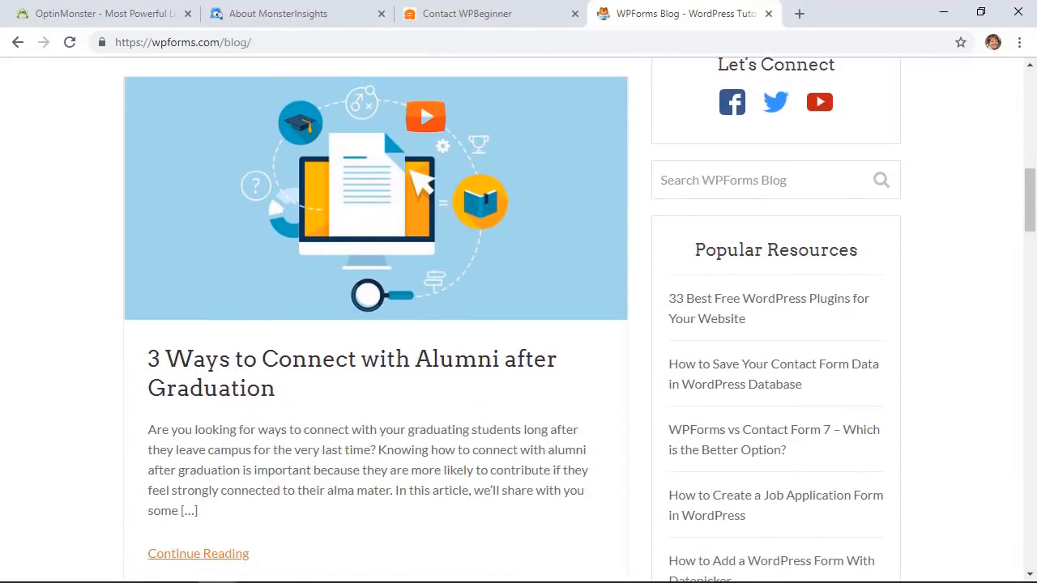
{"action": "scroll", "scroll_direction": "down", "scroll_amount": 3}
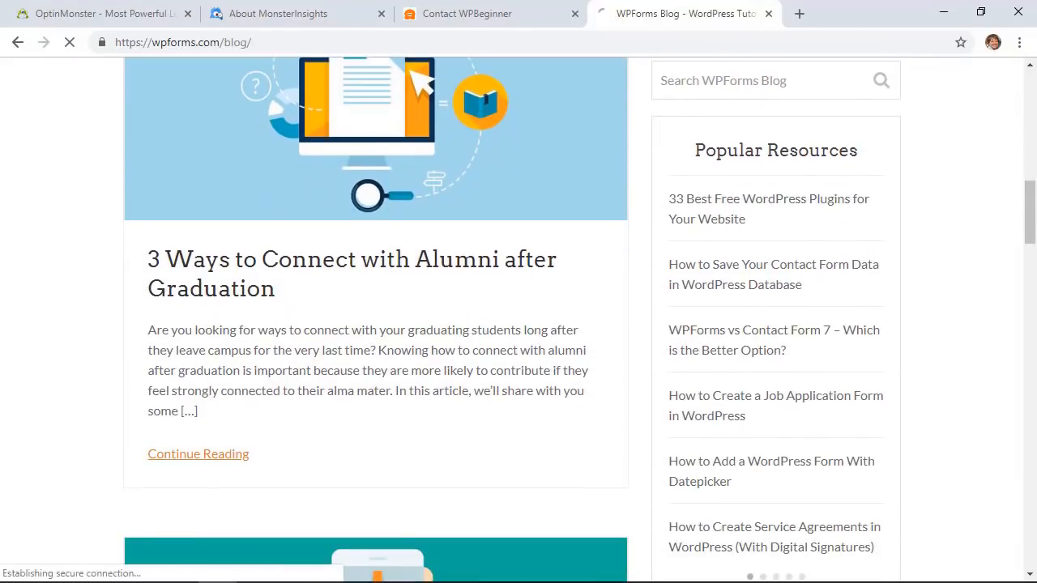
{"action": "left_click", "coordinate": [198, 453]}
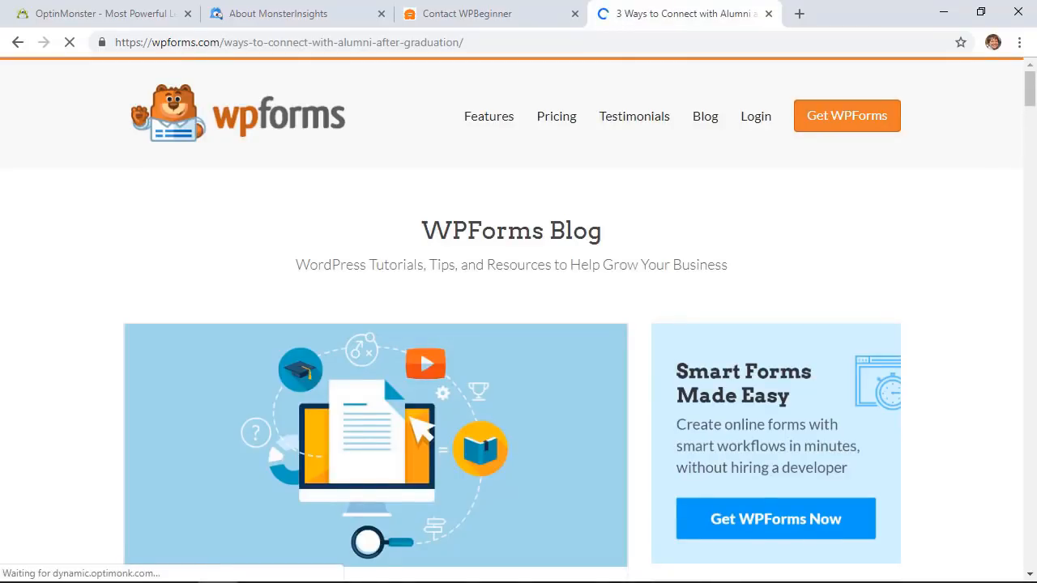
{"action": "scroll", "scroll_direction": "down", "scroll_amount": 3}
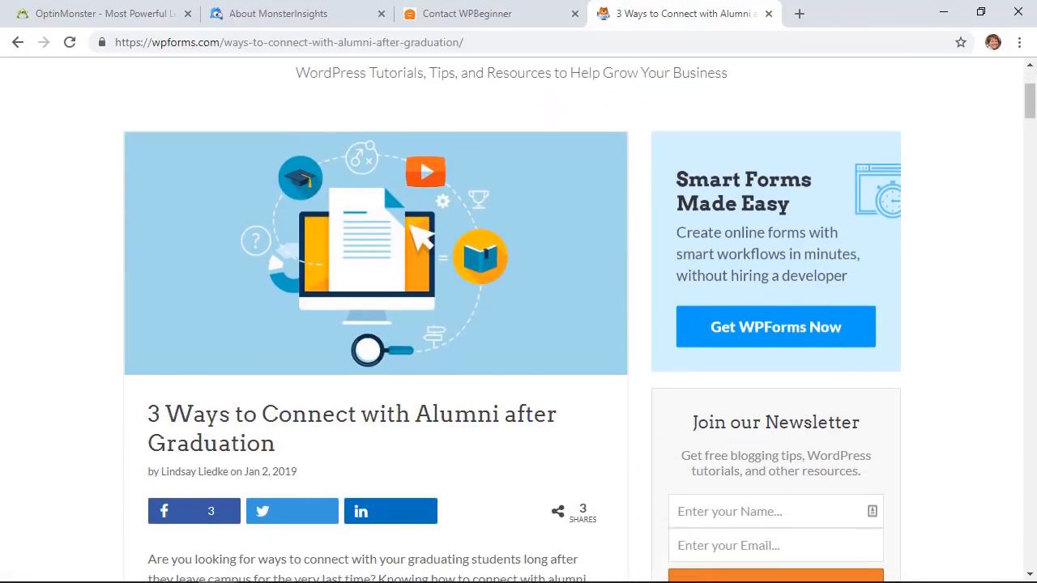
{"action": "scroll", "scroll_direction": "down", "scroll_amount": 3}
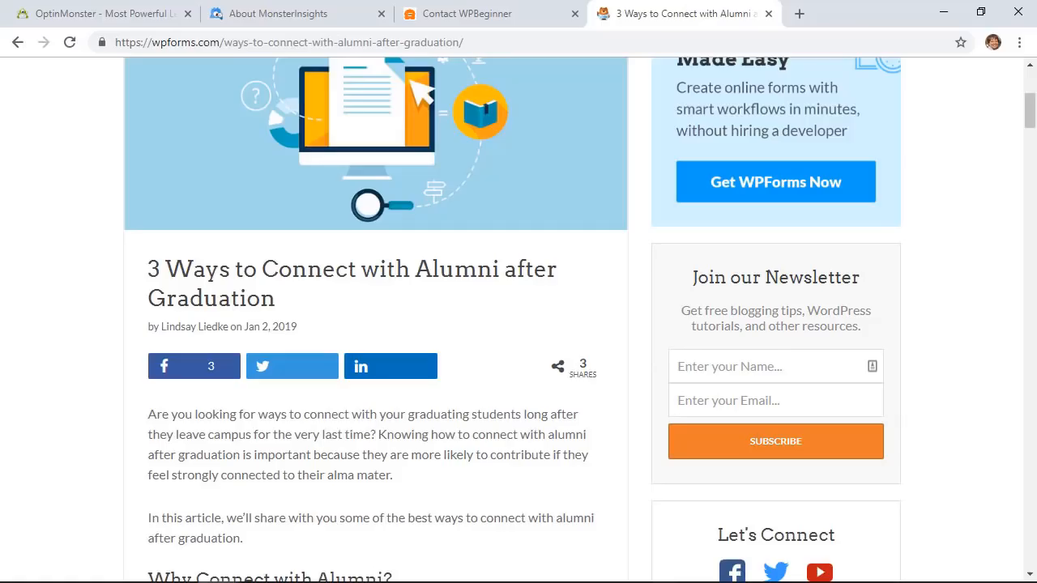
{"action": "scroll", "scroll_direction": "down", "scroll_amount": 3}
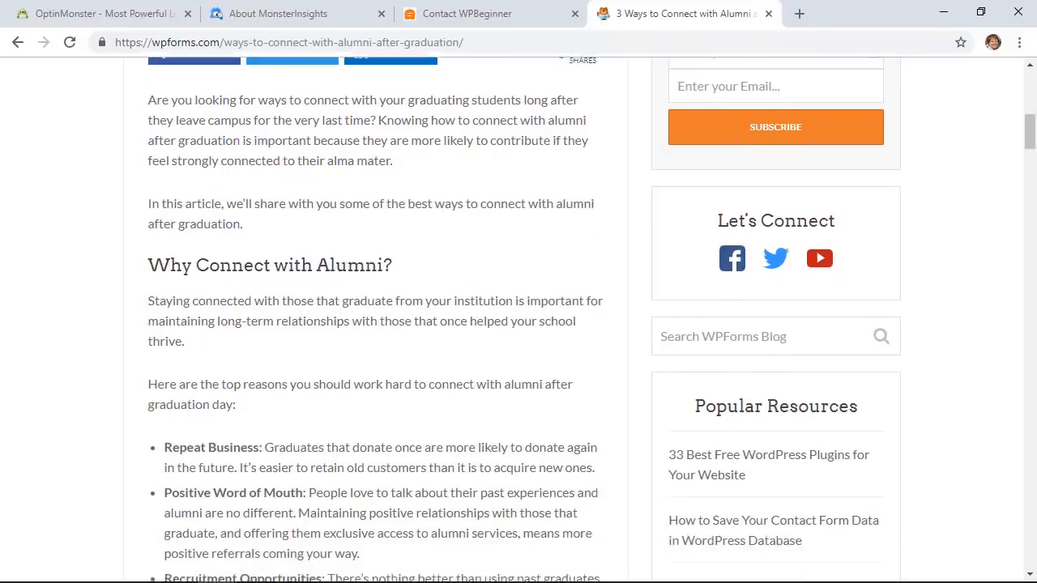
{"action": "scroll", "scroll_direction": "down", "scroll_amount": 3}
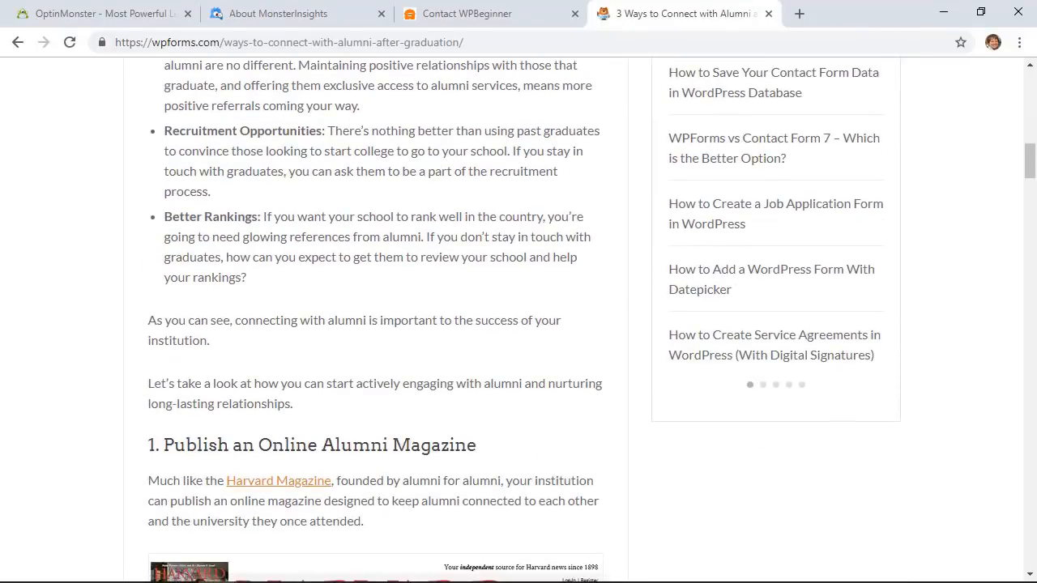